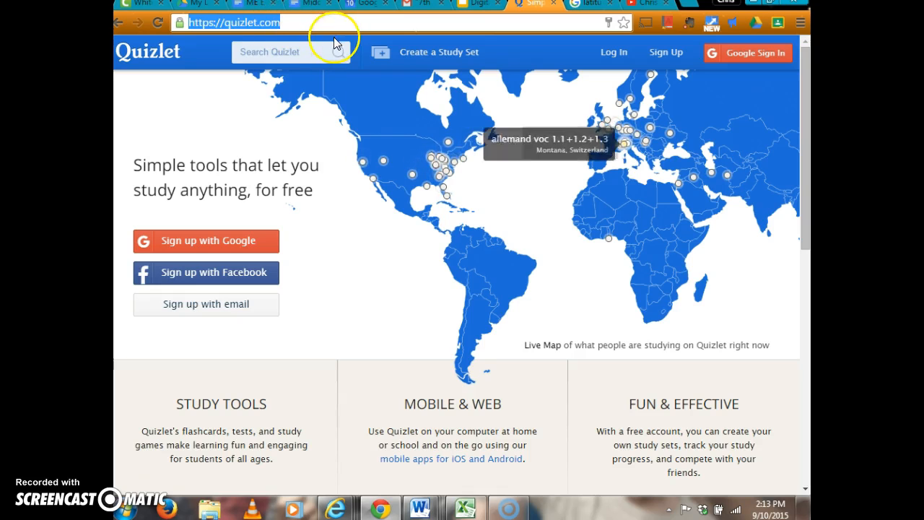
mouse_move(698, 124)
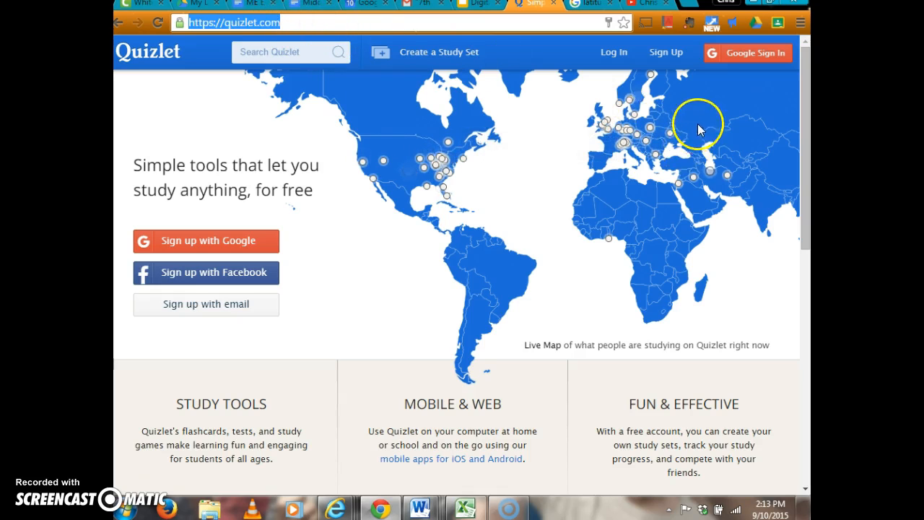
mouse_move(773, 111)
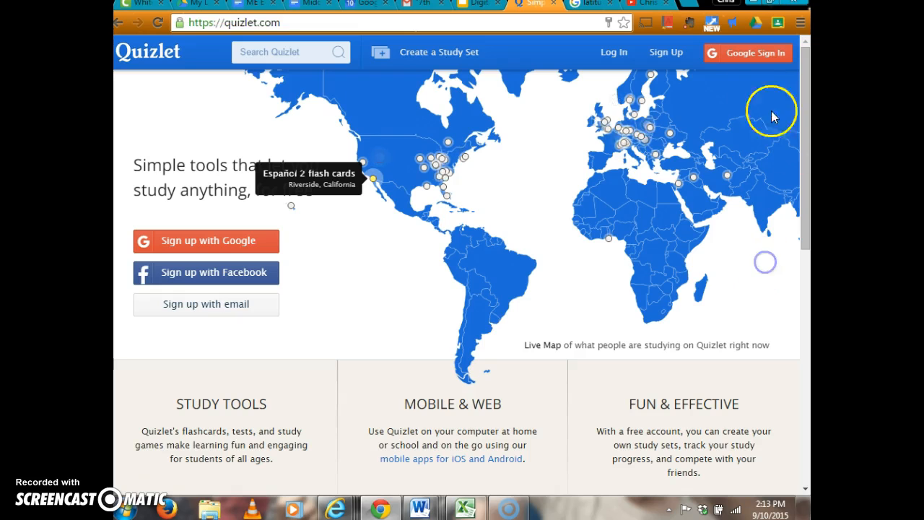
Choose Google sign-in from Quizlet's top bar
click(748, 53)
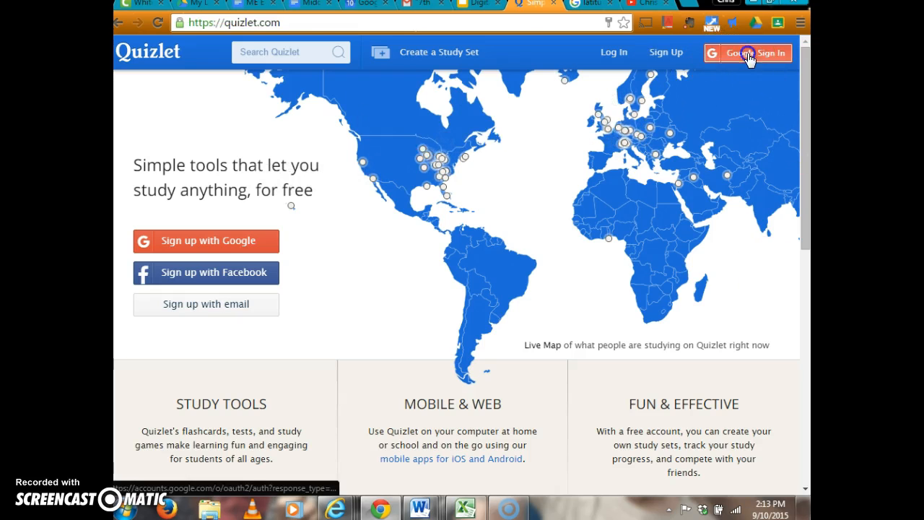
Pick a saved Google account in the account chooser
click(747, 53)
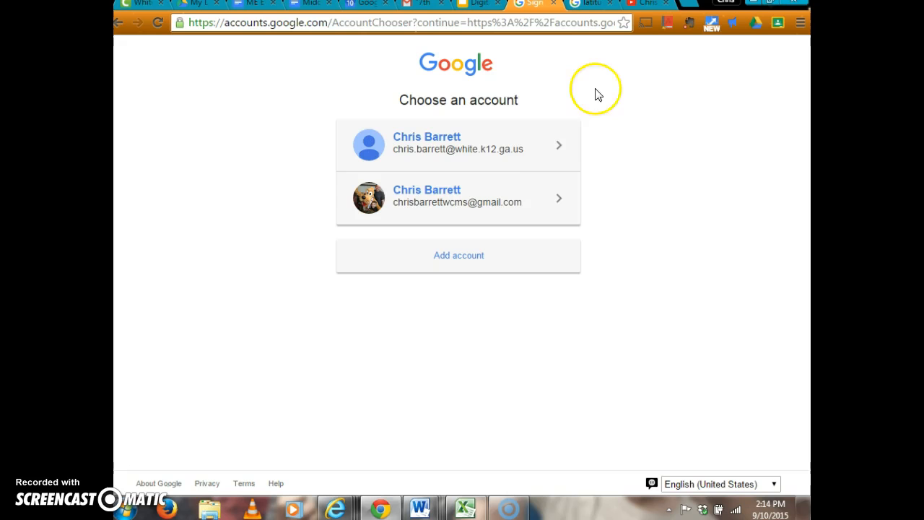
mouse_move(473, 342)
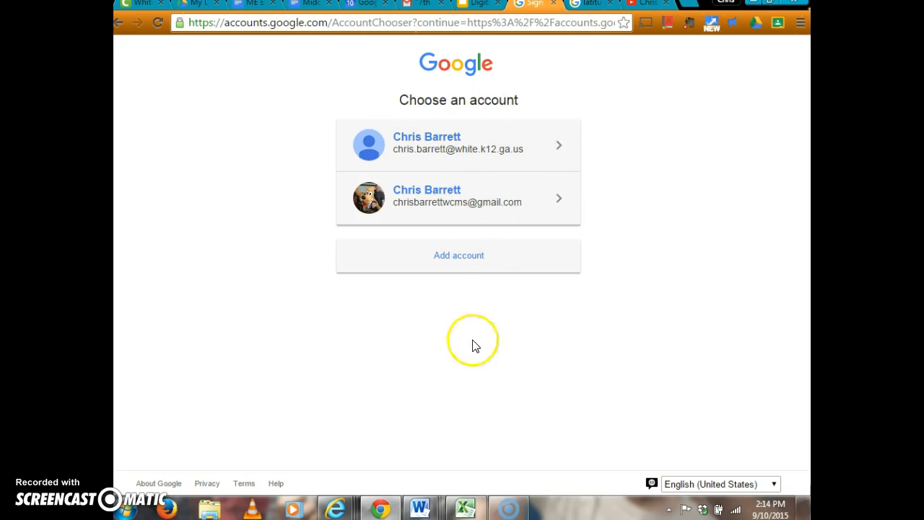
mouse_move(591, 40)
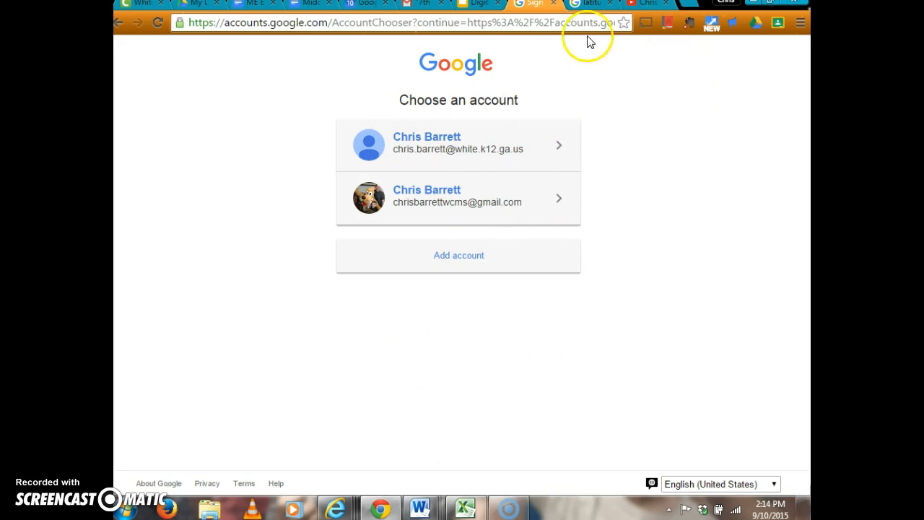
mouse_move(571, 116)
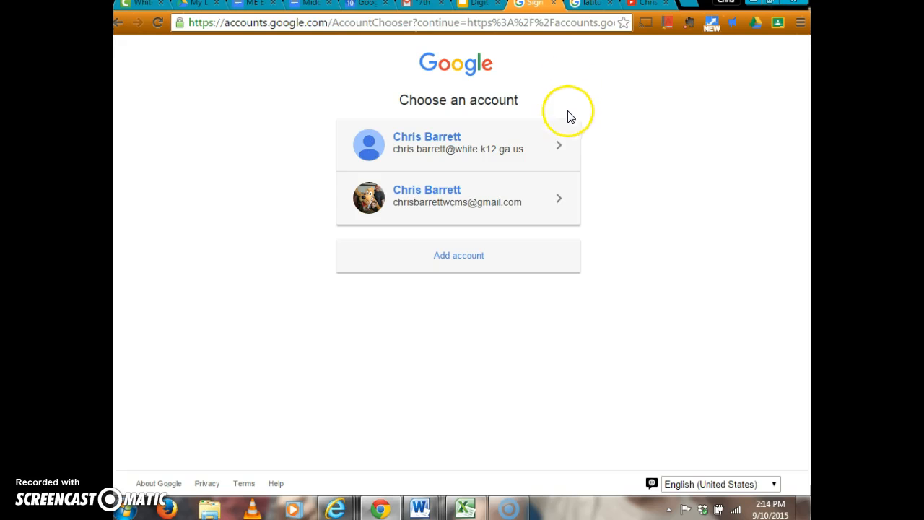
mouse_move(564, 302)
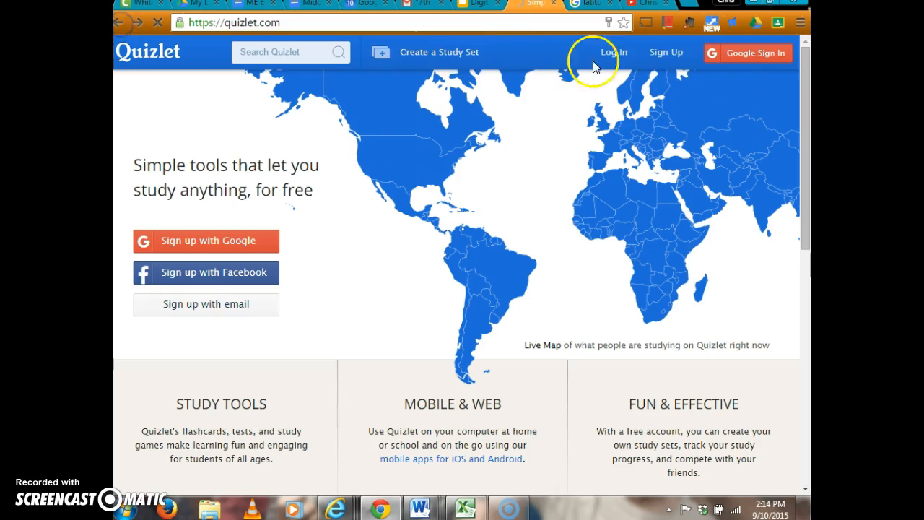
Log in, open the account dropdown, and scroll the Latest Activity study sets
click(756, 53)
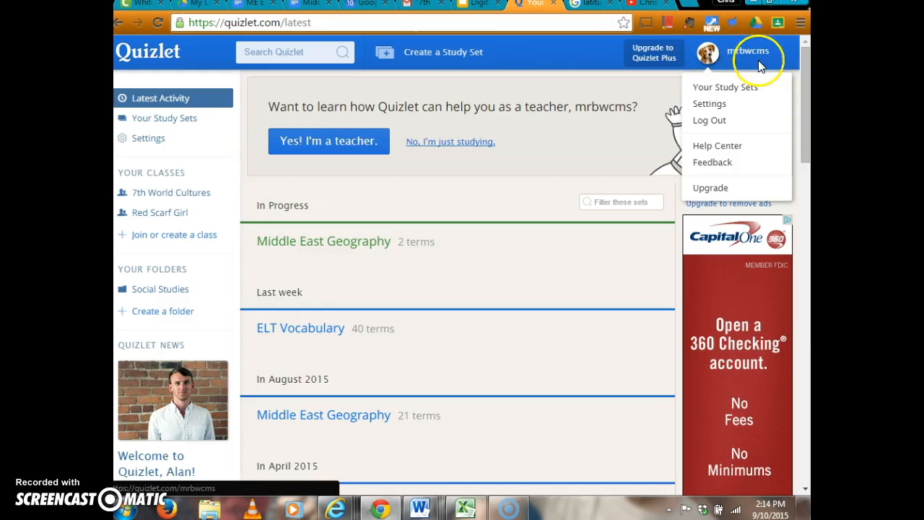
click(422, 373)
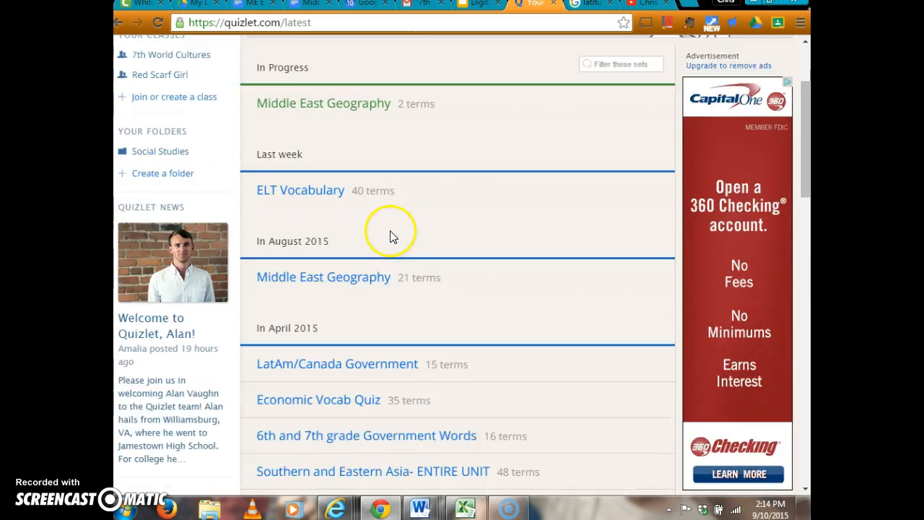
scroll(down, 3)
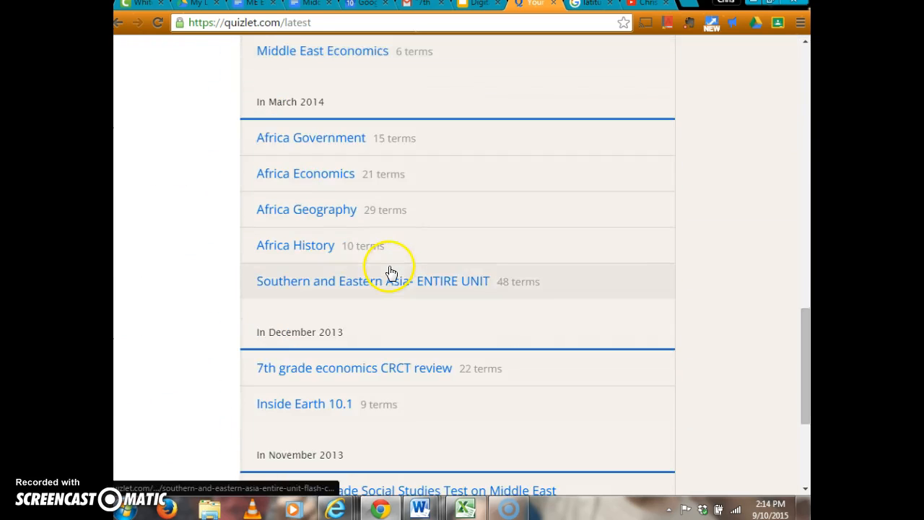
scroll(down, 3)
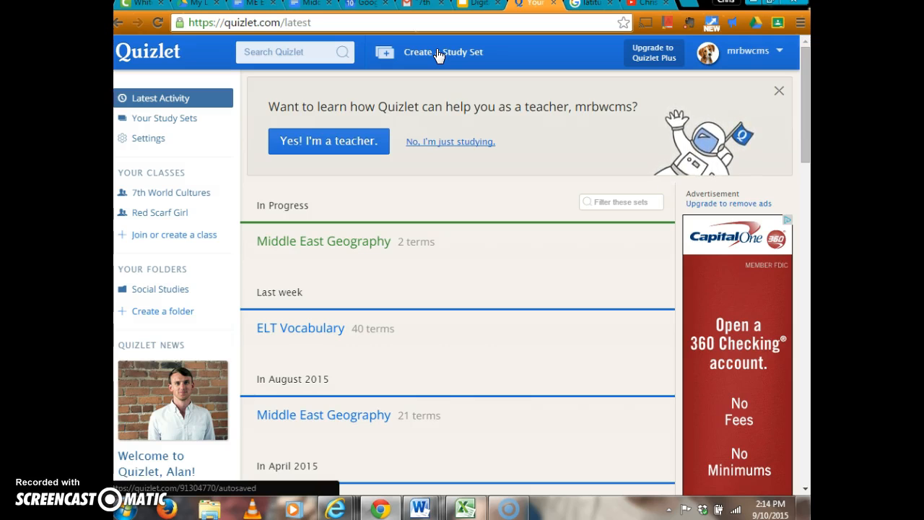
Create a study set titled 'Middle East Geography' and edit the Latitude term
click(444, 52)
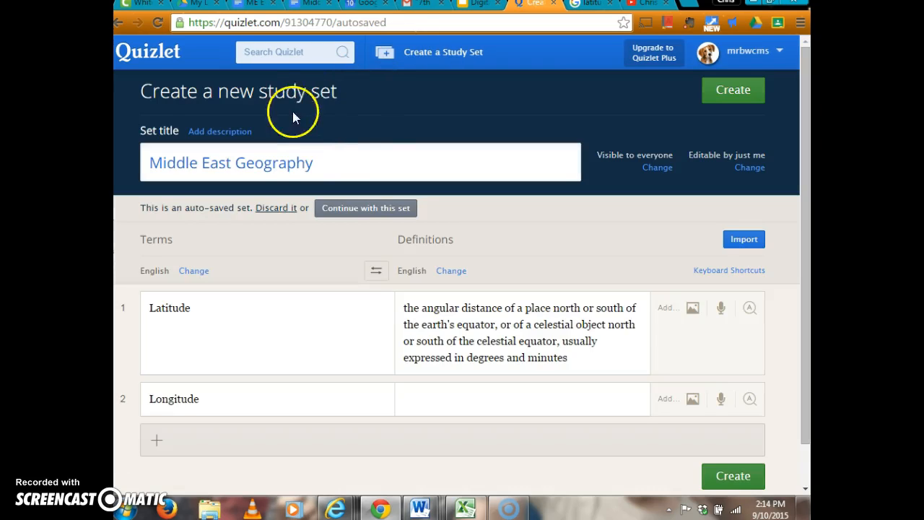
triple_click(230, 162)
text(Middle)
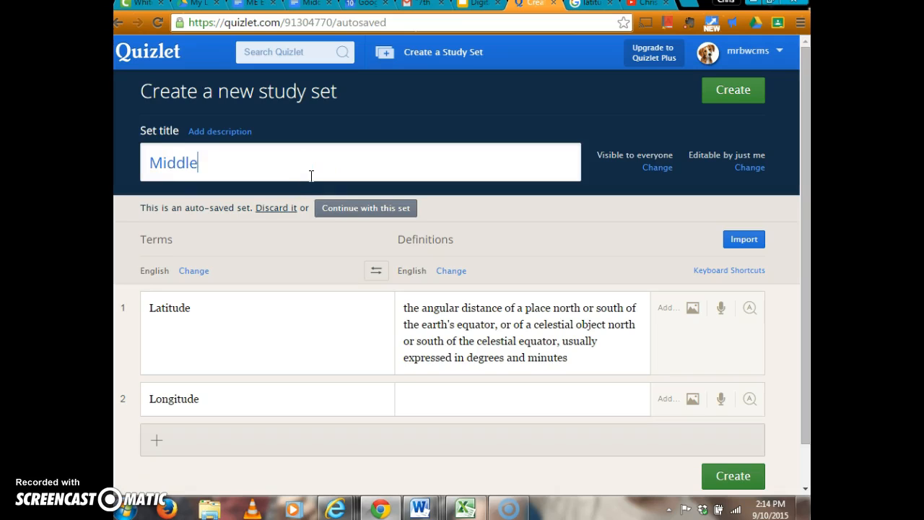
text(East)
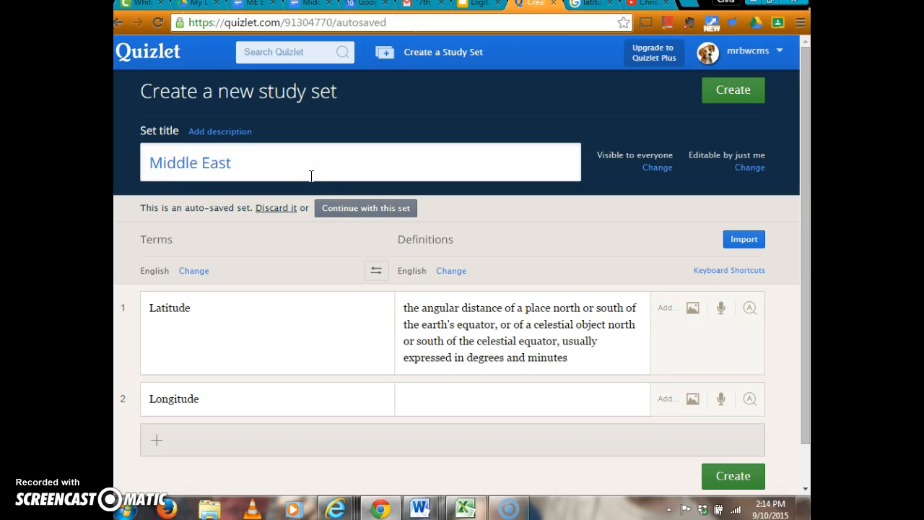
text(Geography)
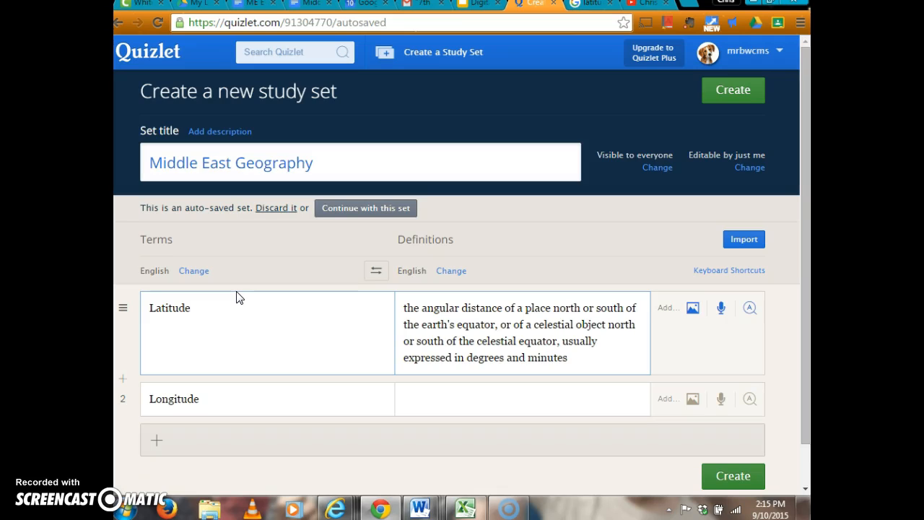
click(193, 308)
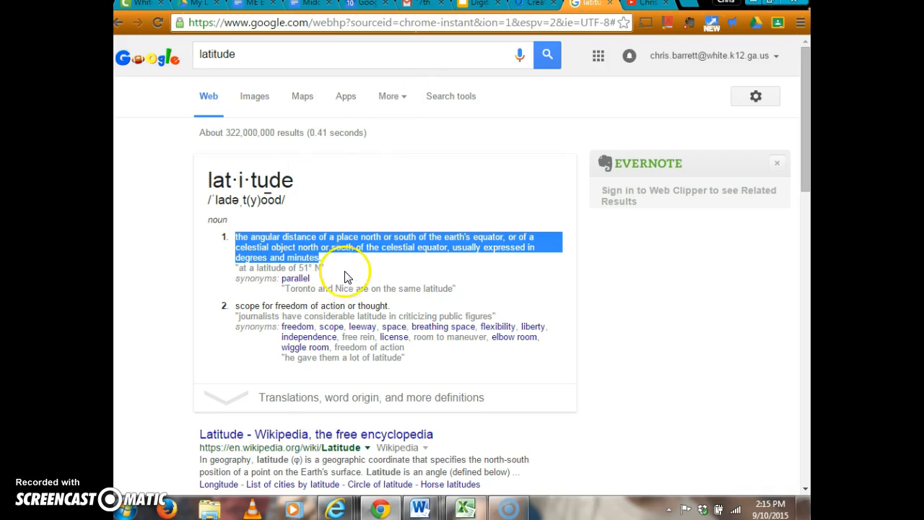
mouse_move(506, 224)
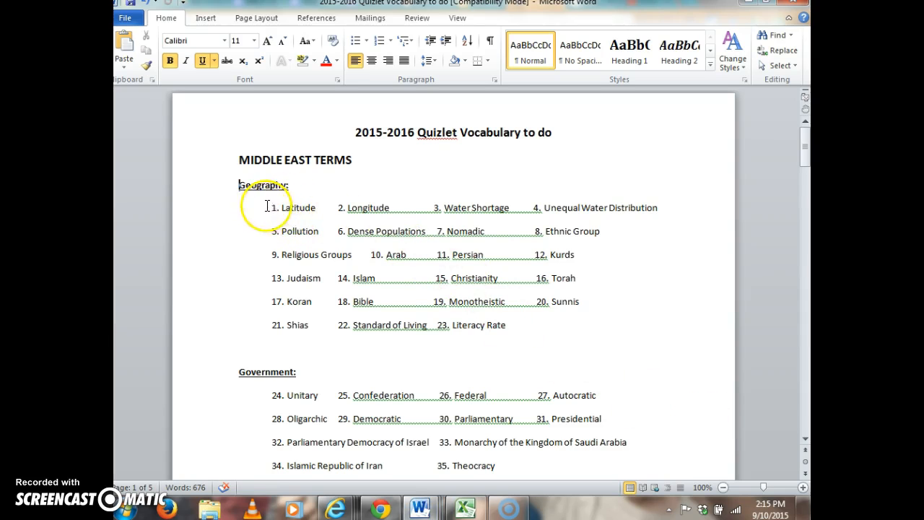
Scroll the Word vocabulary list through the Government and Economics terms
scroll(down, 3)
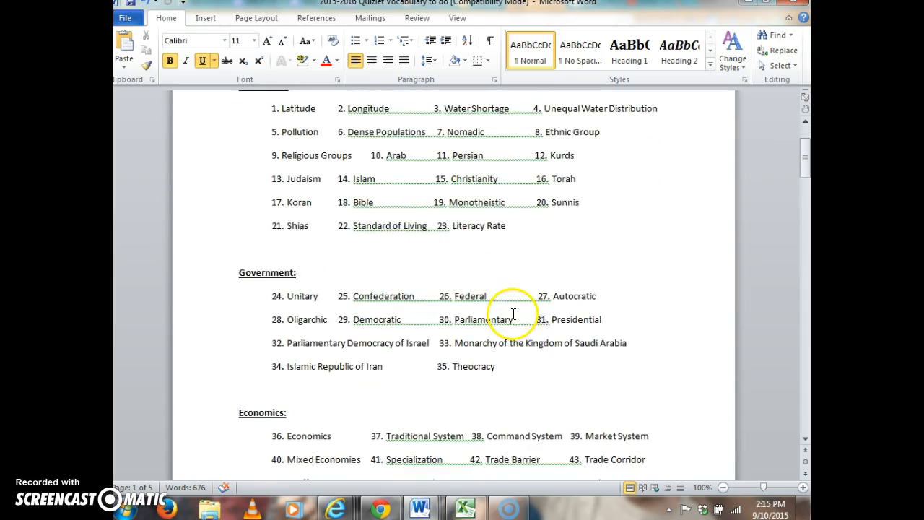
scroll(down, 3)
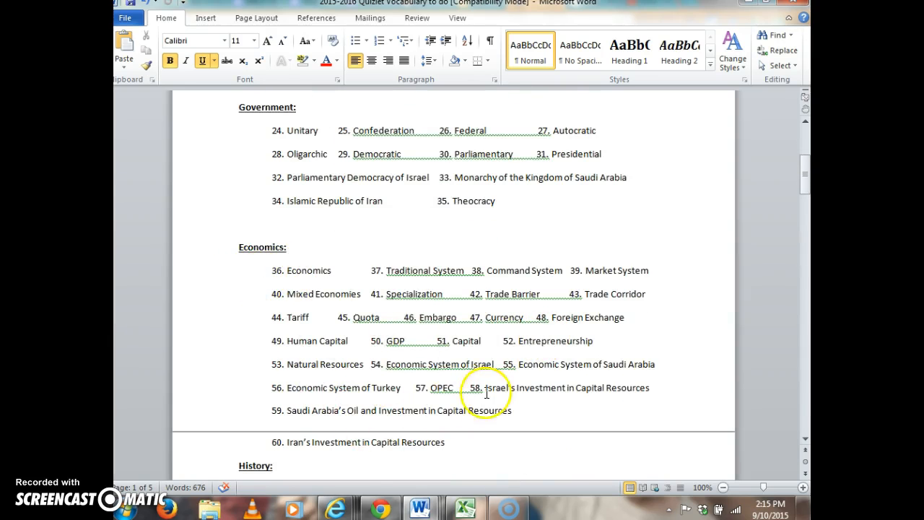
scroll(down, 3)
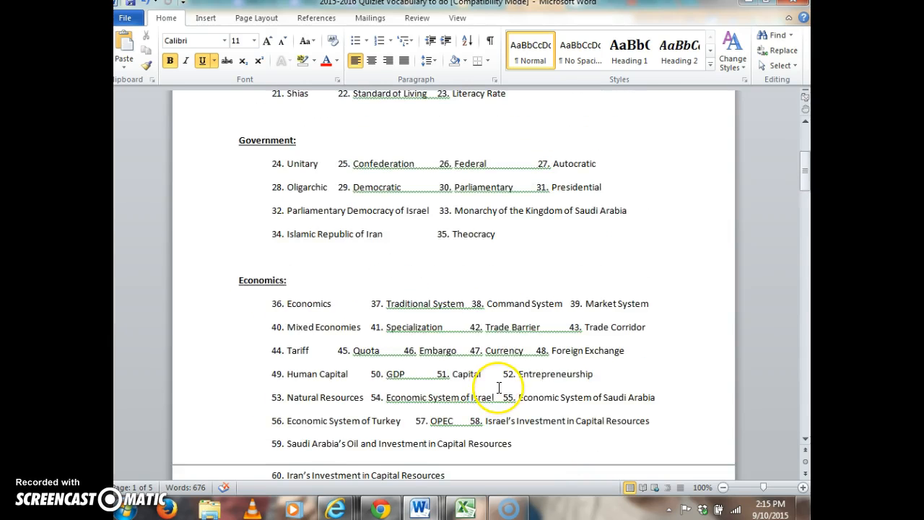
scroll(up, 3)
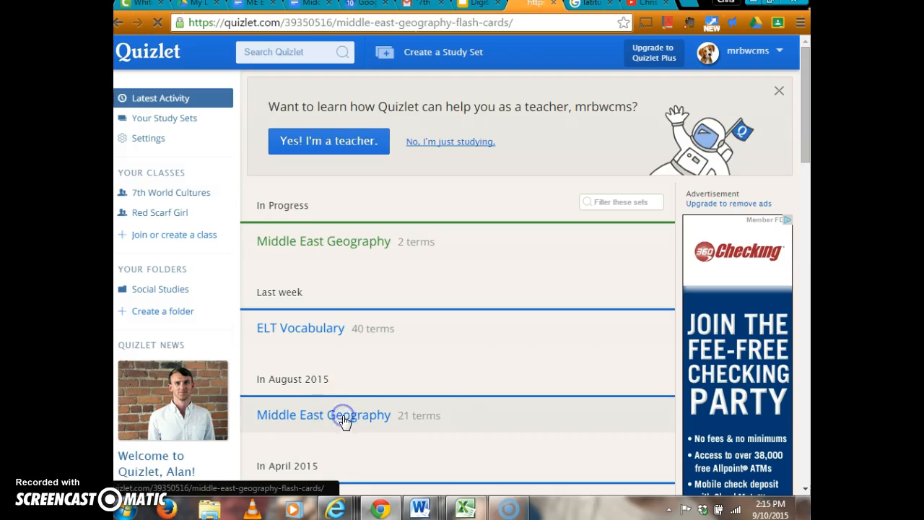
Open the 21-term Middle East Geography set and flip the Judaism flashcard
click(324, 414)
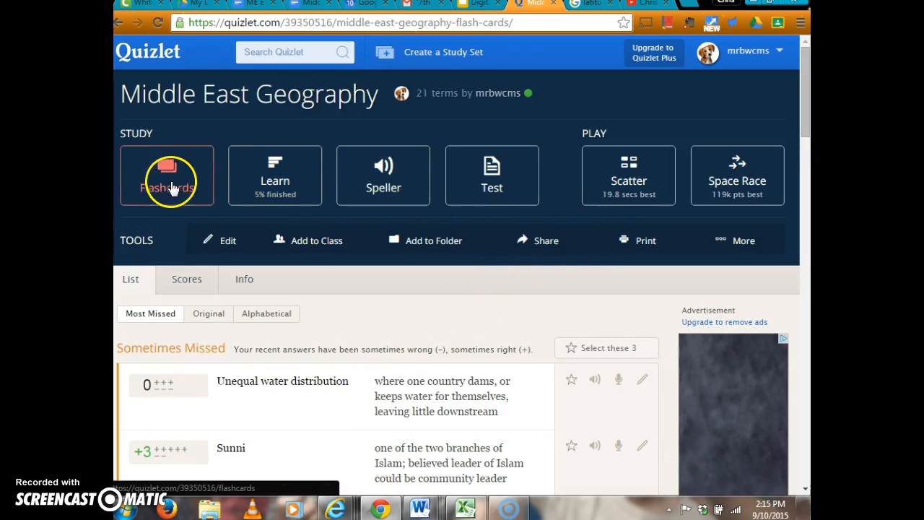
click(167, 175)
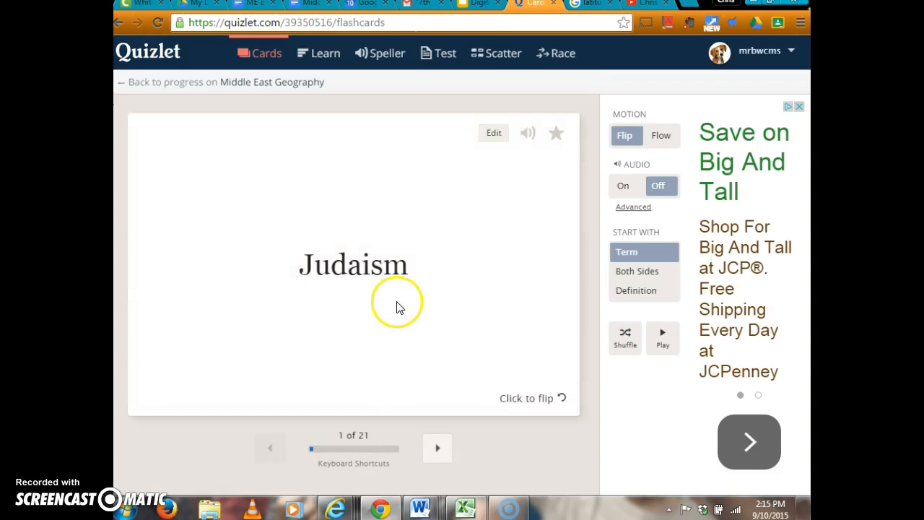
click(353, 304)
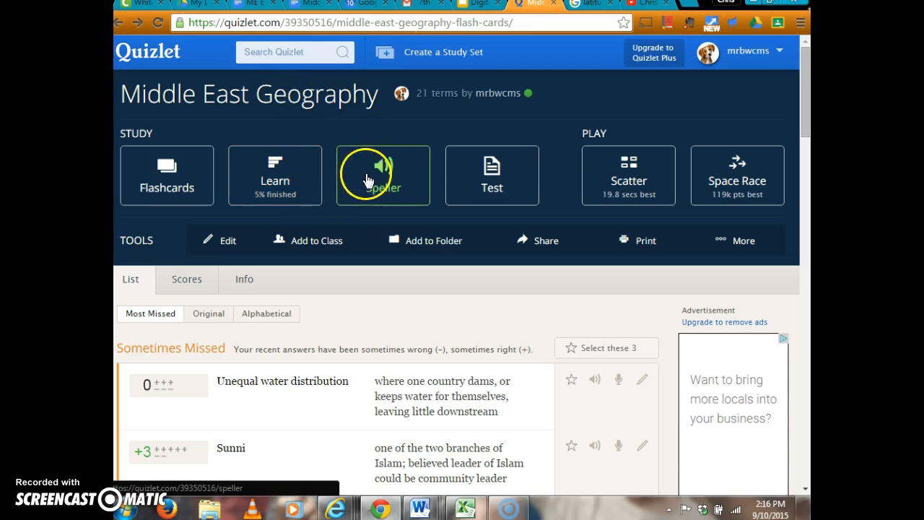
click(628, 175)
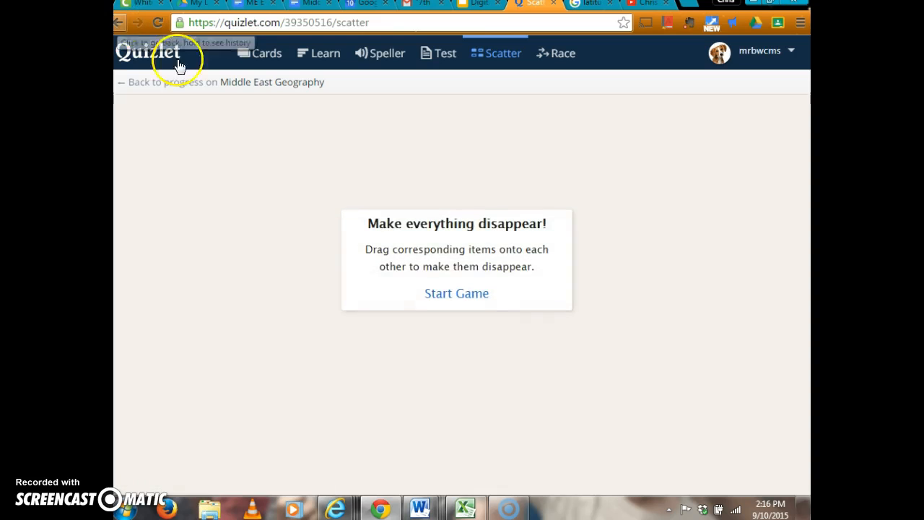
click(456, 292)
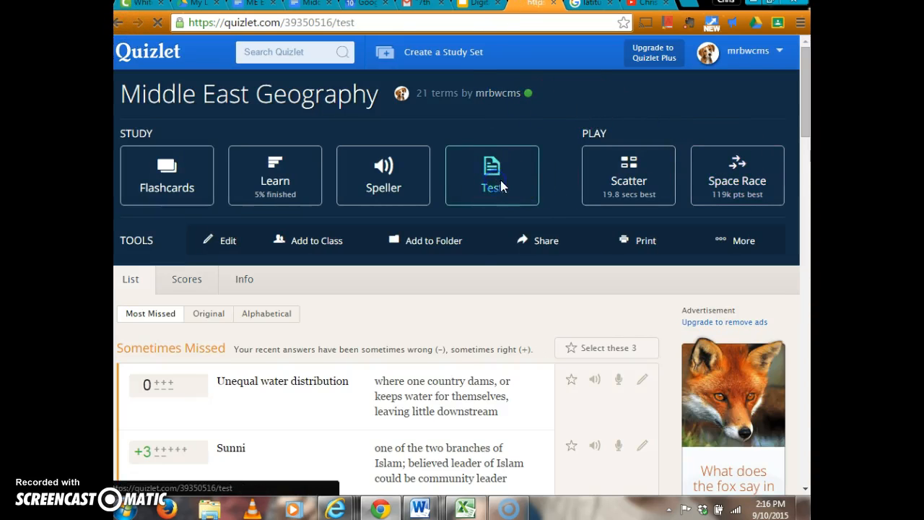
Generate a practice test for Middle East Geography, then go back
click(492, 175)
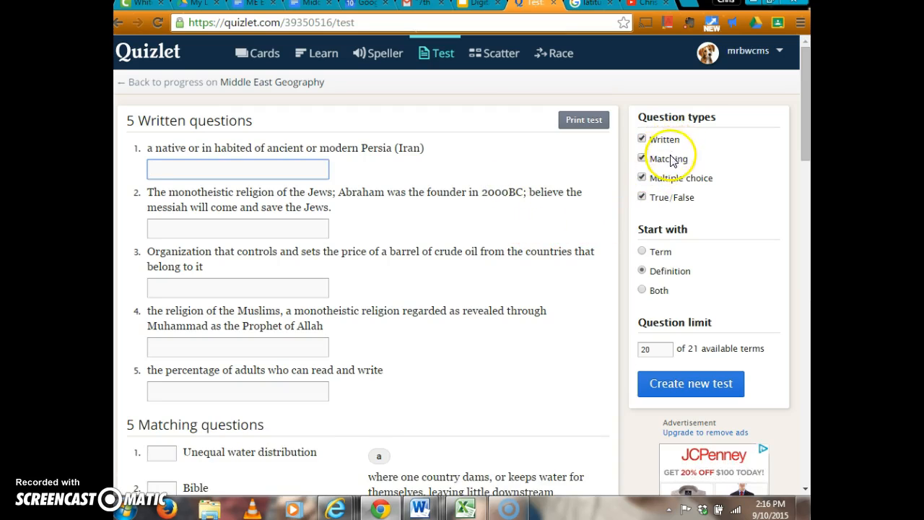
mouse_move(672, 188)
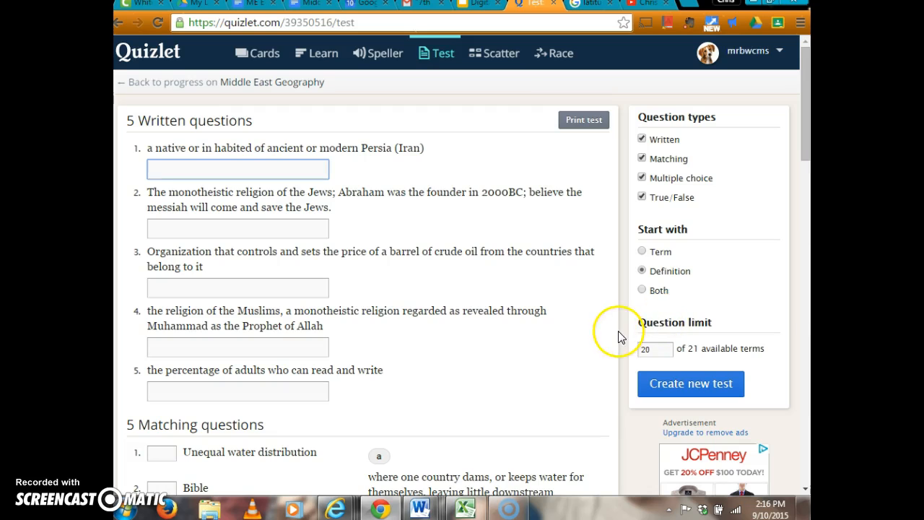
click(238, 169)
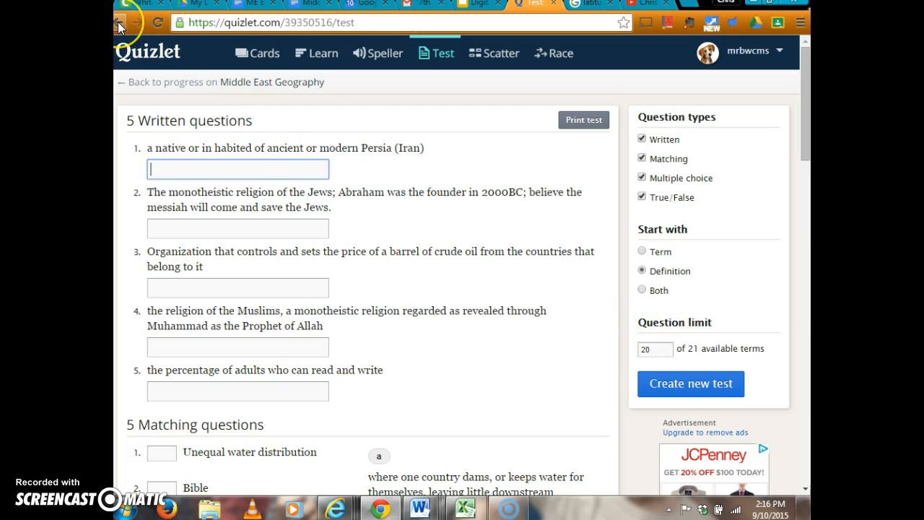